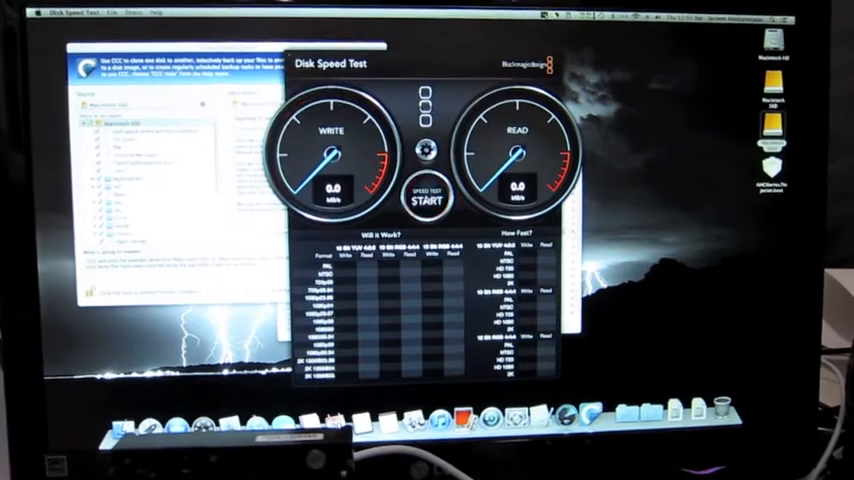
# Start the Disk Speed Test benchmark, beginning with the write test (about 146 MB/s).
pyautogui.click(425, 196)
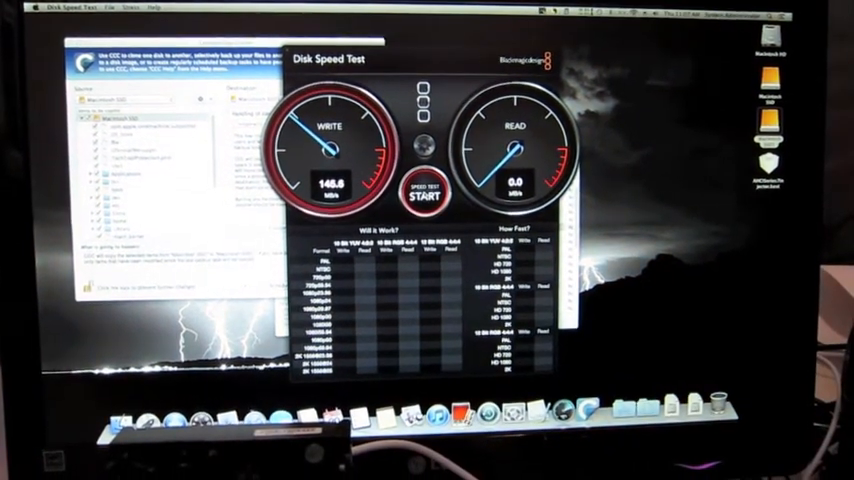